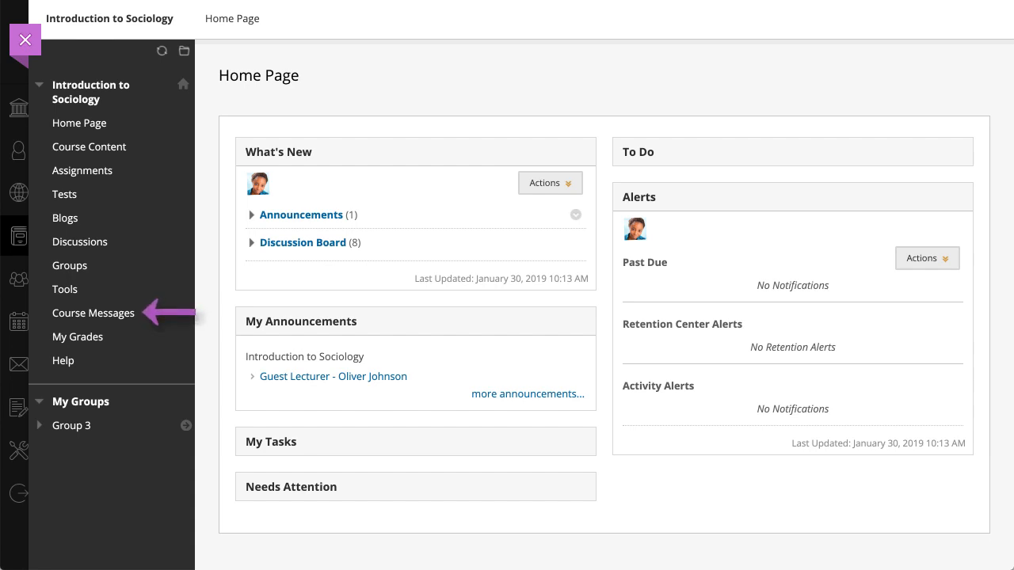
mouse_move(65, 288)
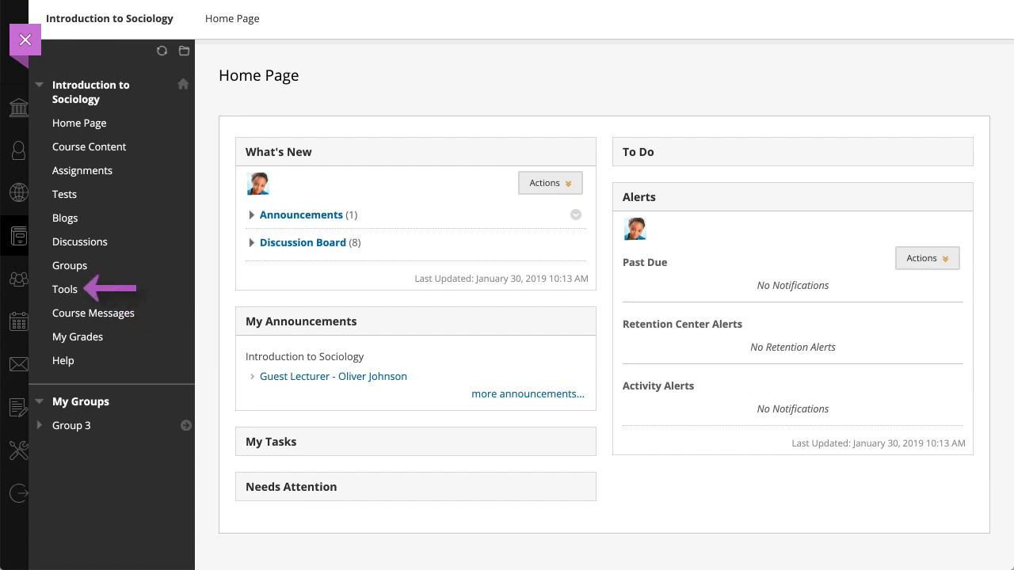
mouse_move(143, 257)
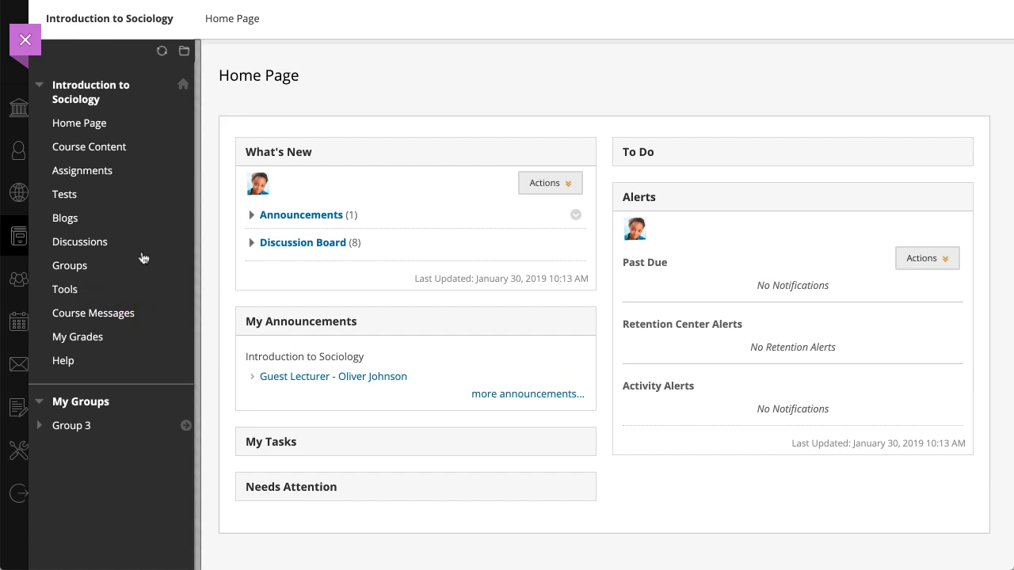
Show the Course Messages page with its Inbox and Sent folders
click(92, 313)
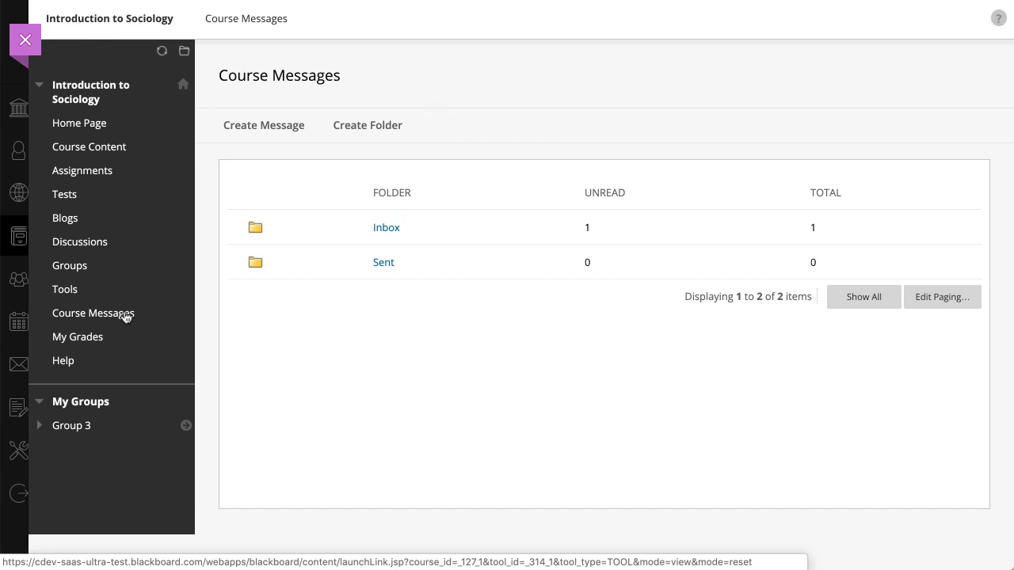
mouse_move(169, 293)
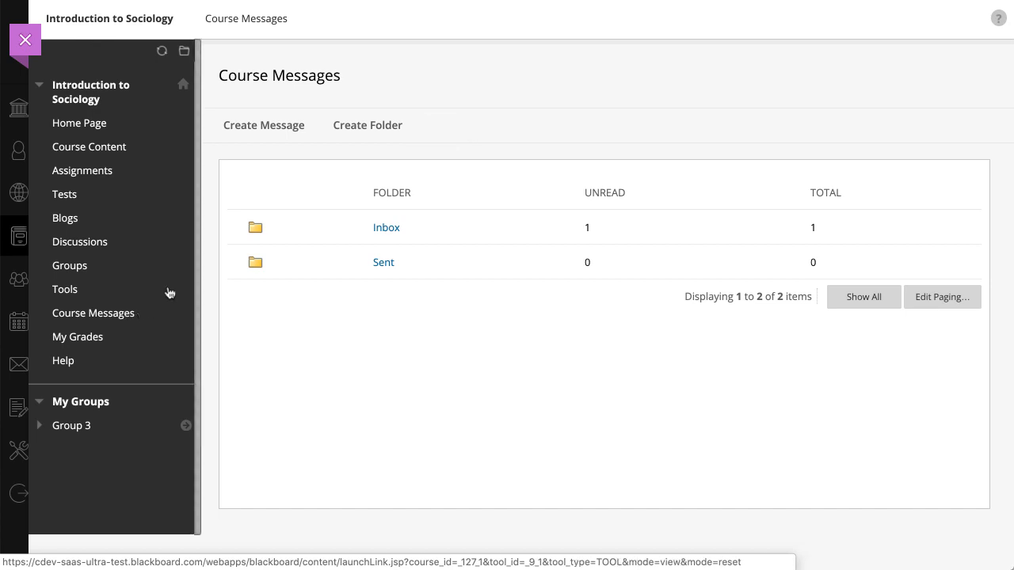
click(263, 126)
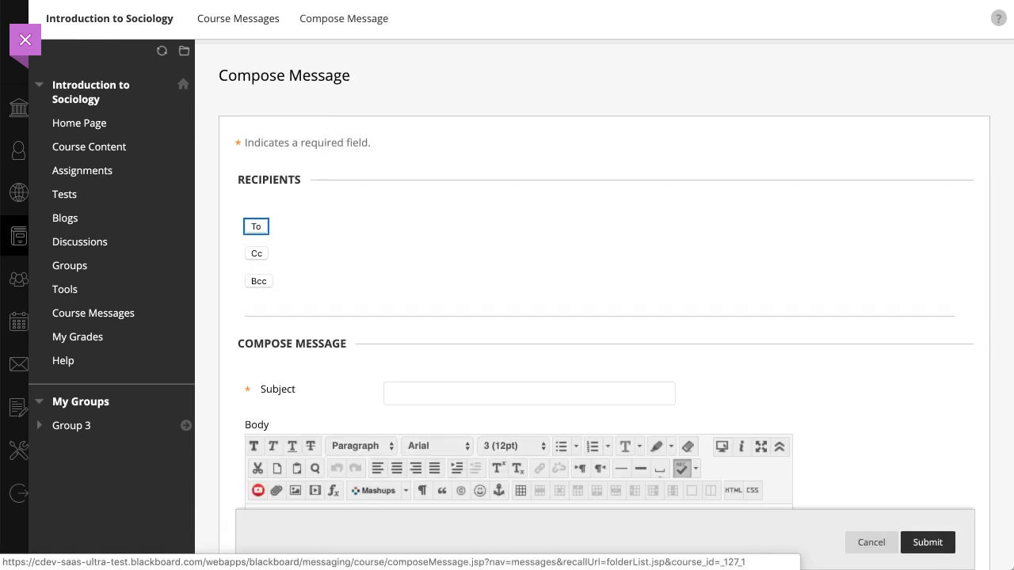
mouse_move(251, 222)
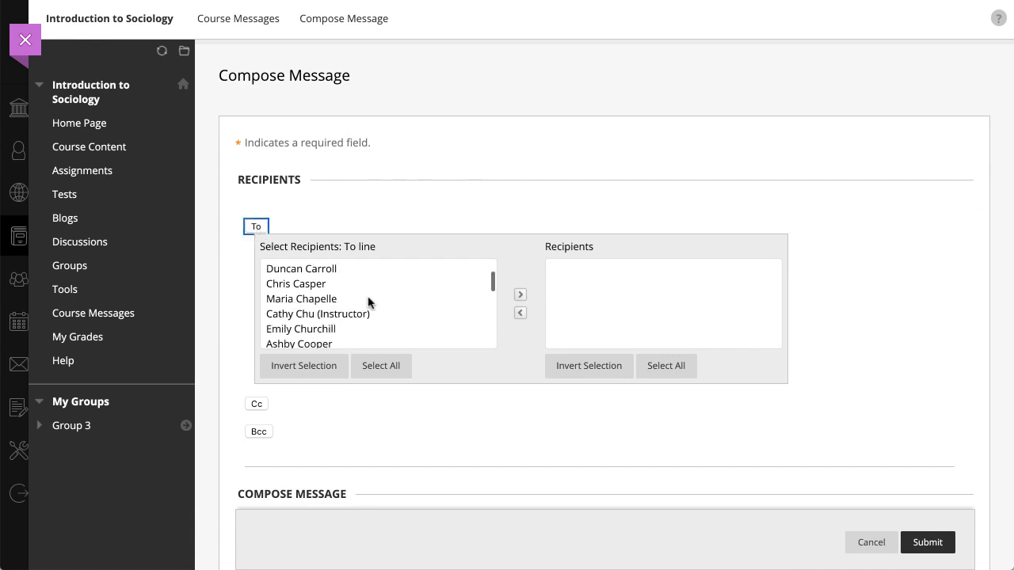
scroll(down, 3)
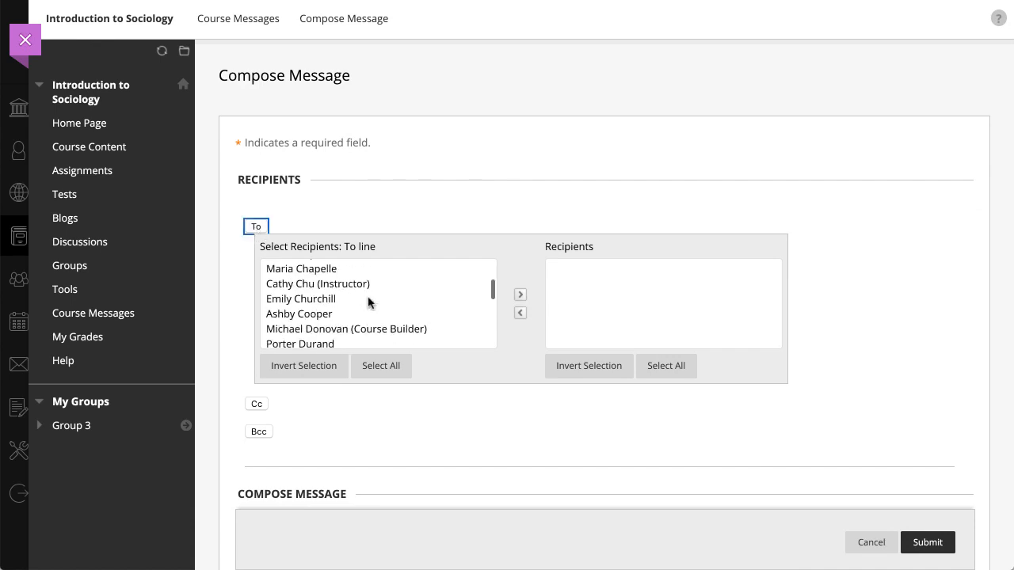
click(317, 284)
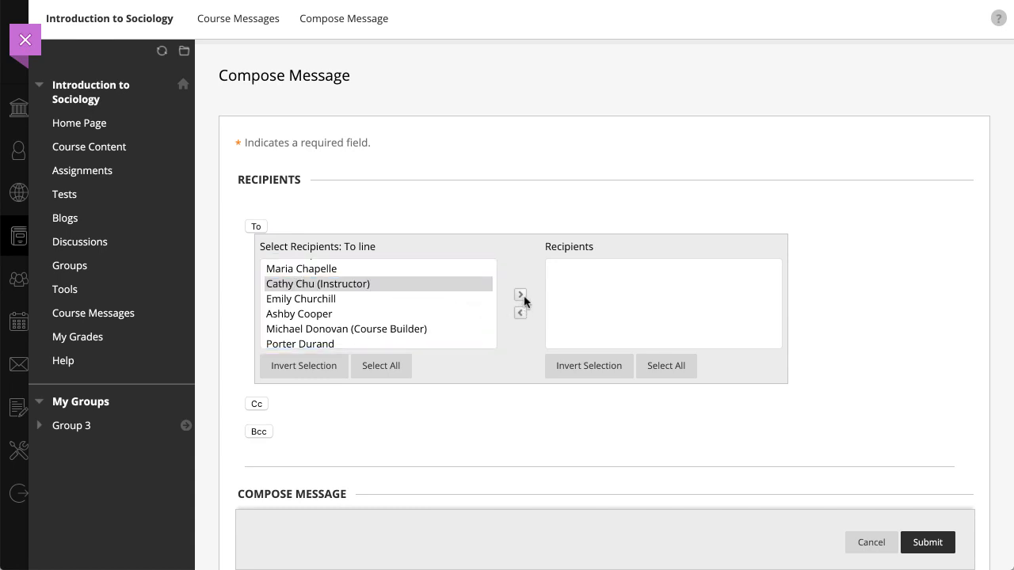
click(520, 293)
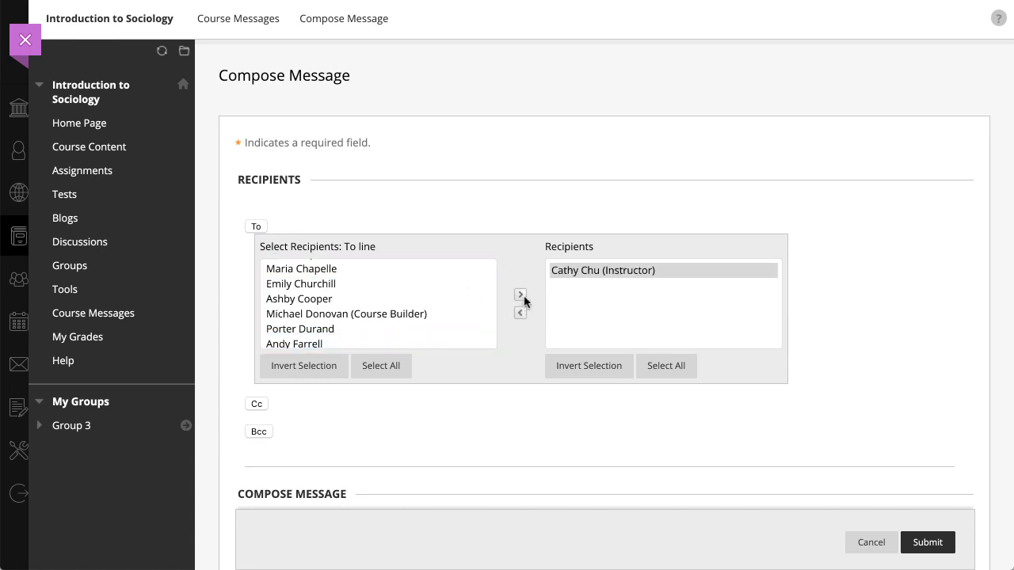
scroll(down, 3)
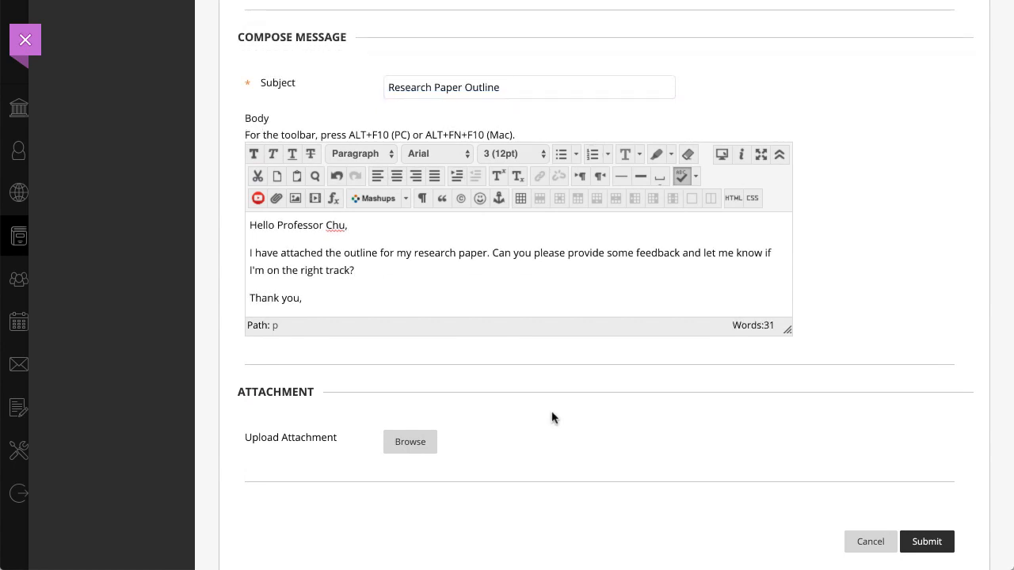
mouse_move(531, 430)
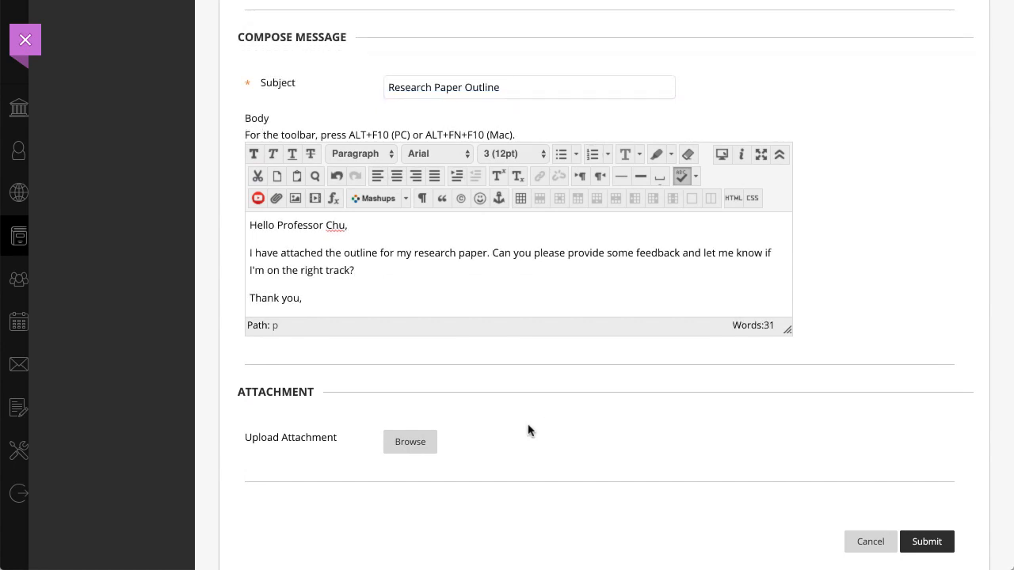
click(409, 440)
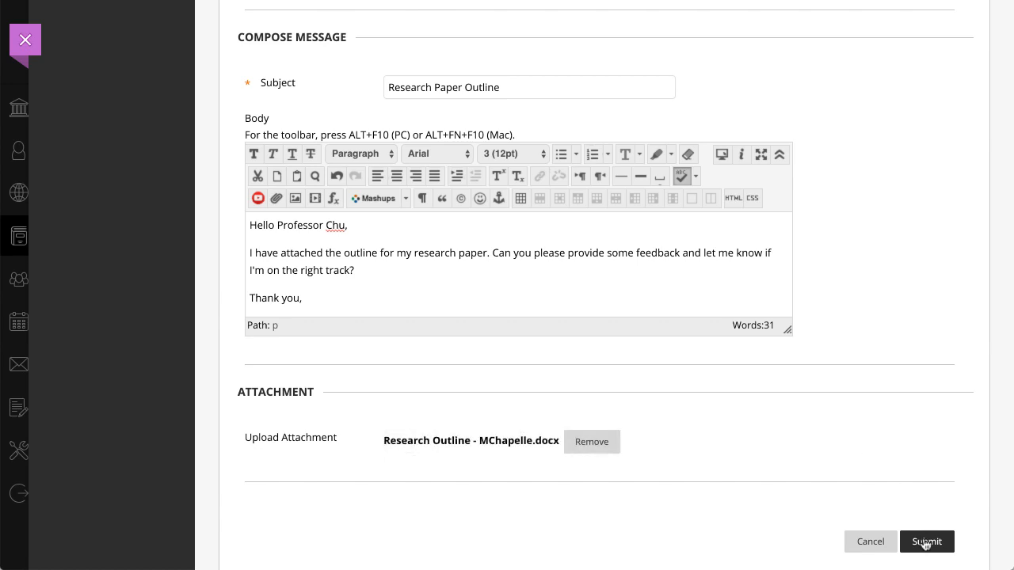
click(927, 542)
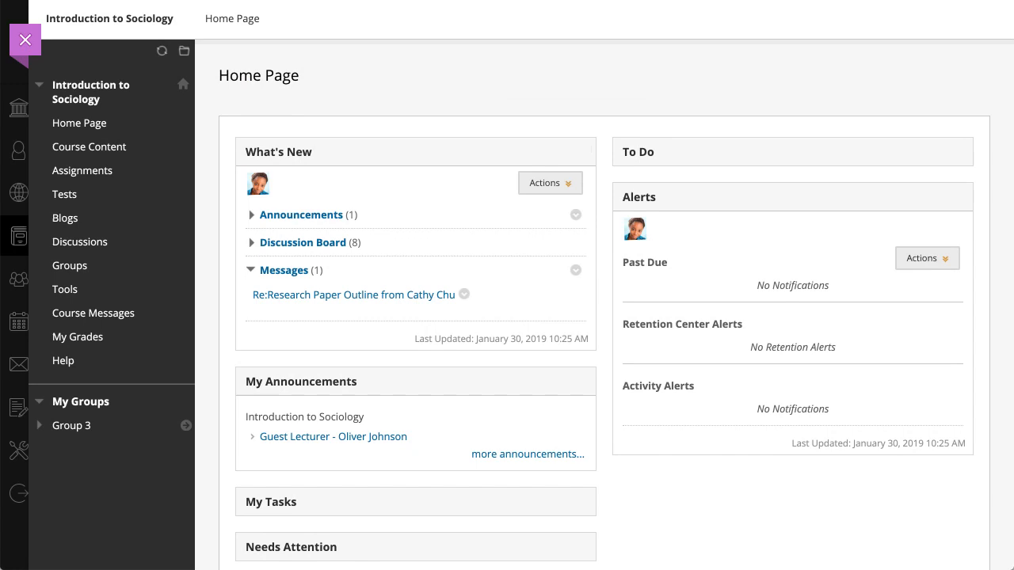
mouse_move(272, 304)
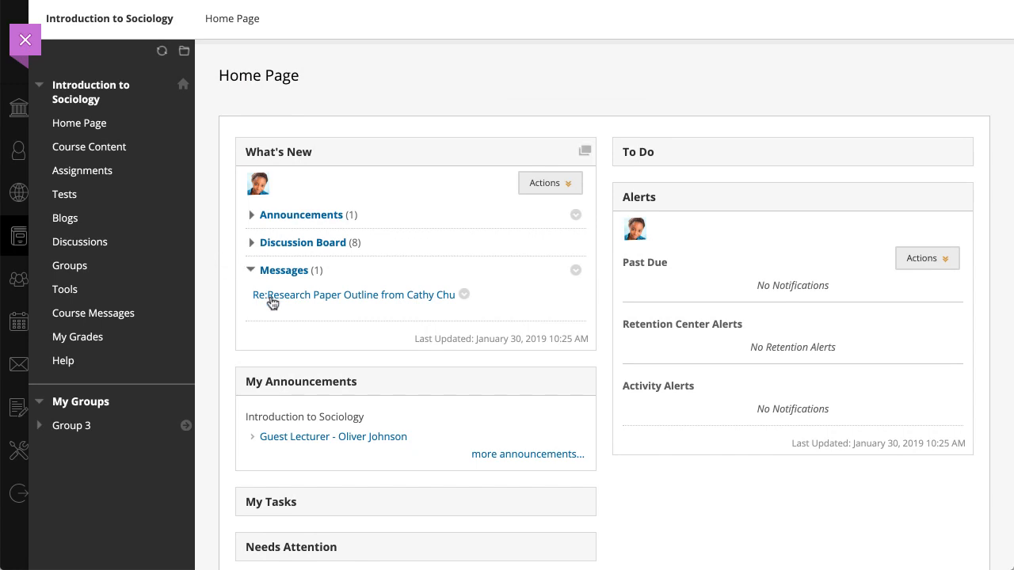
click(355, 293)
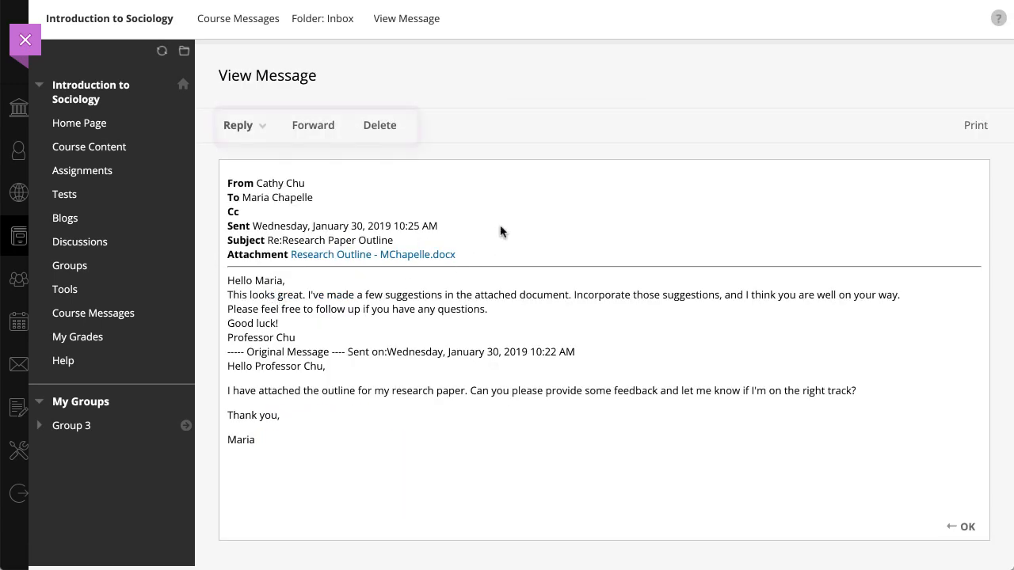